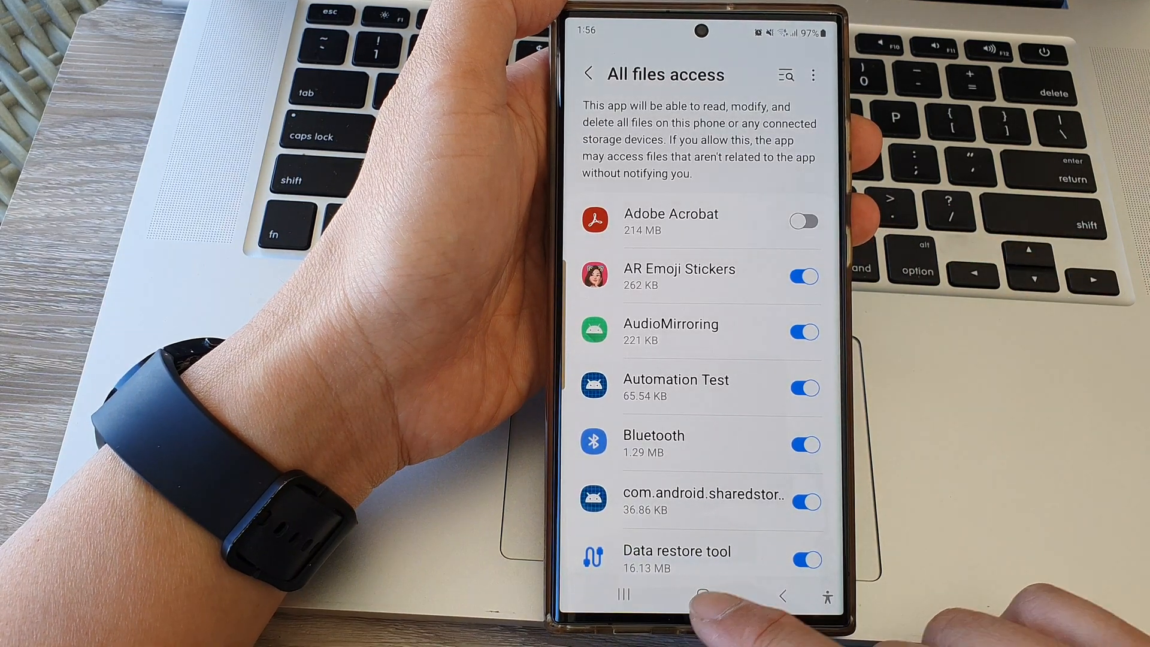
- Leave the All files access page and go back to the main Settings menu
{"action": "left_click", "coordinate": [700, 594]}
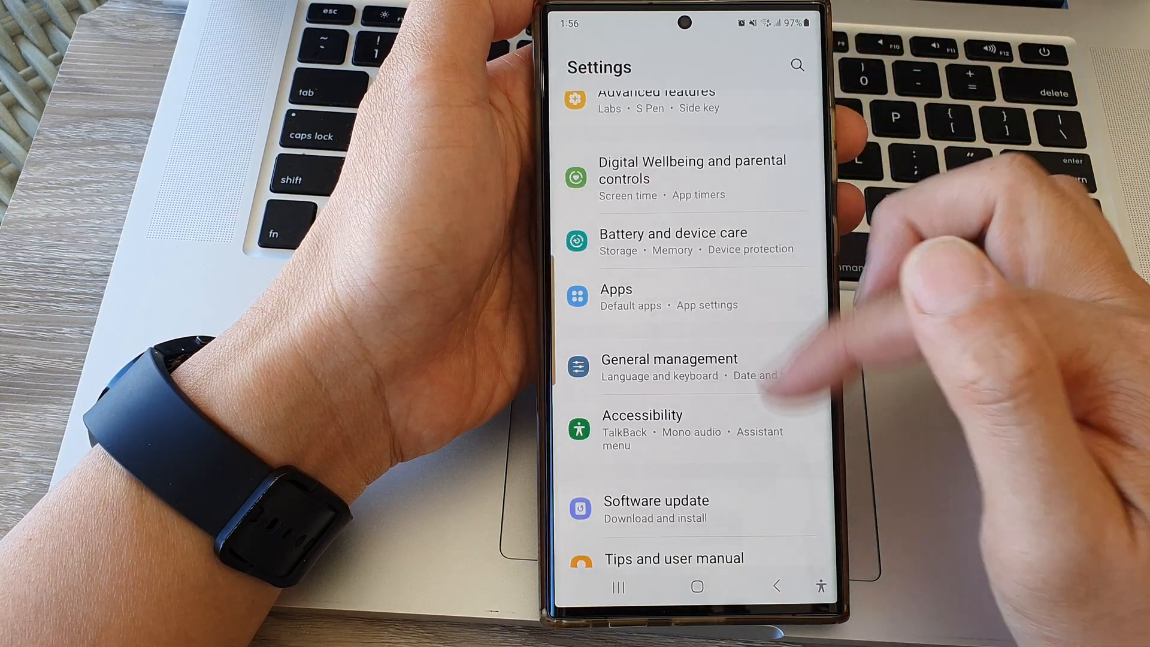
- Scroll down the main Settings menu and open the Apps page with its installed apps
{"action": "scroll", "scroll_direction": "down", "scroll_amount": 3}
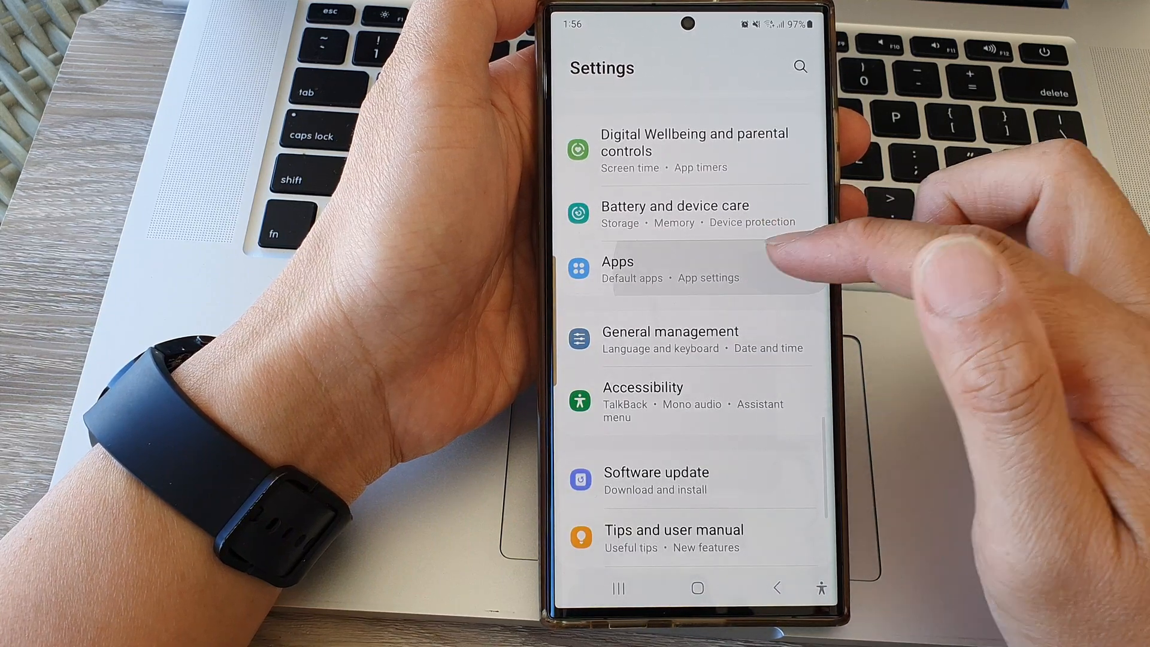
{"action": "left_click", "coordinate": [618, 261]}
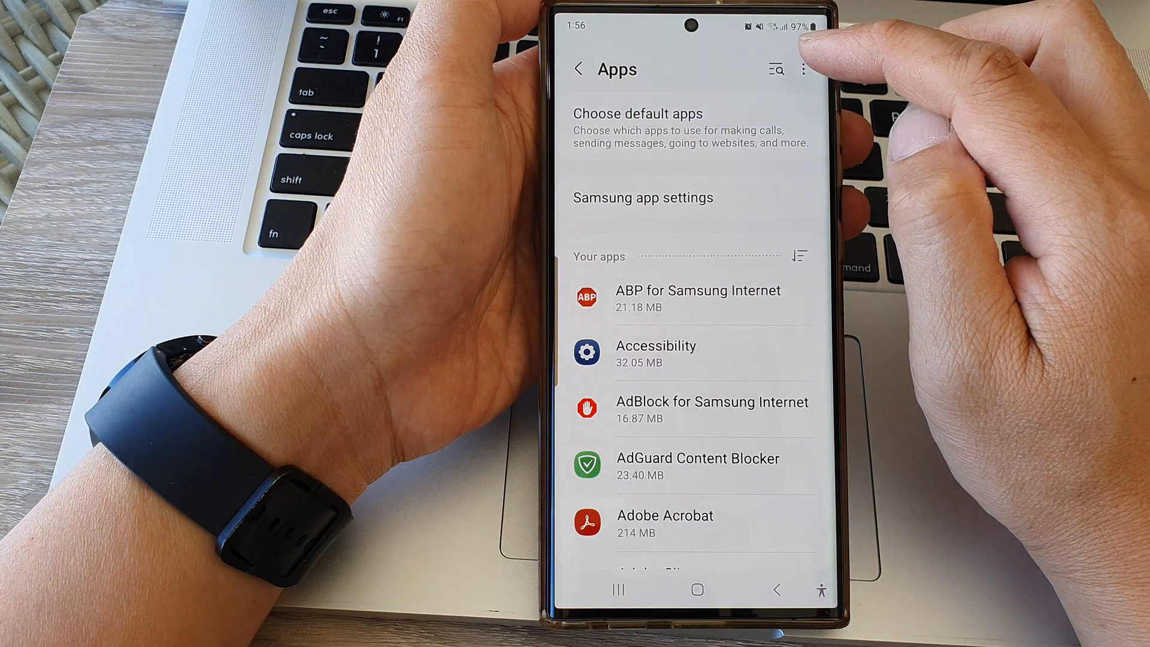
- Go through the Apps overflow menu and Special access to reach All files access
{"action": "left_click", "coordinate": [804, 68]}
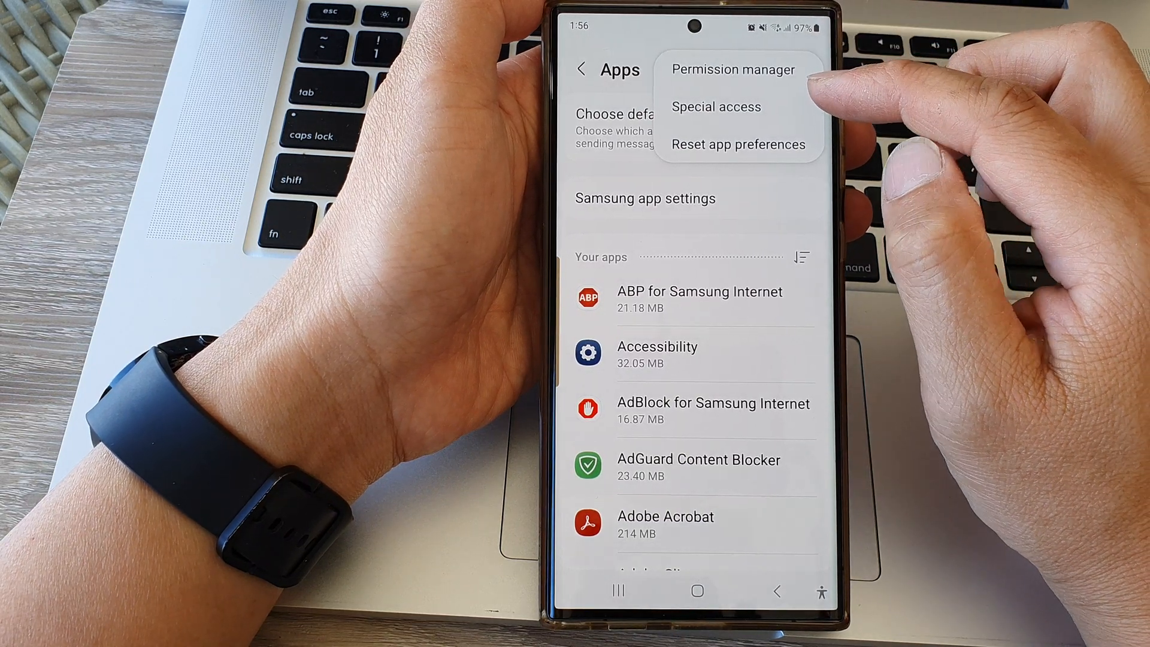
{"action": "left_click", "coordinate": [715, 106]}
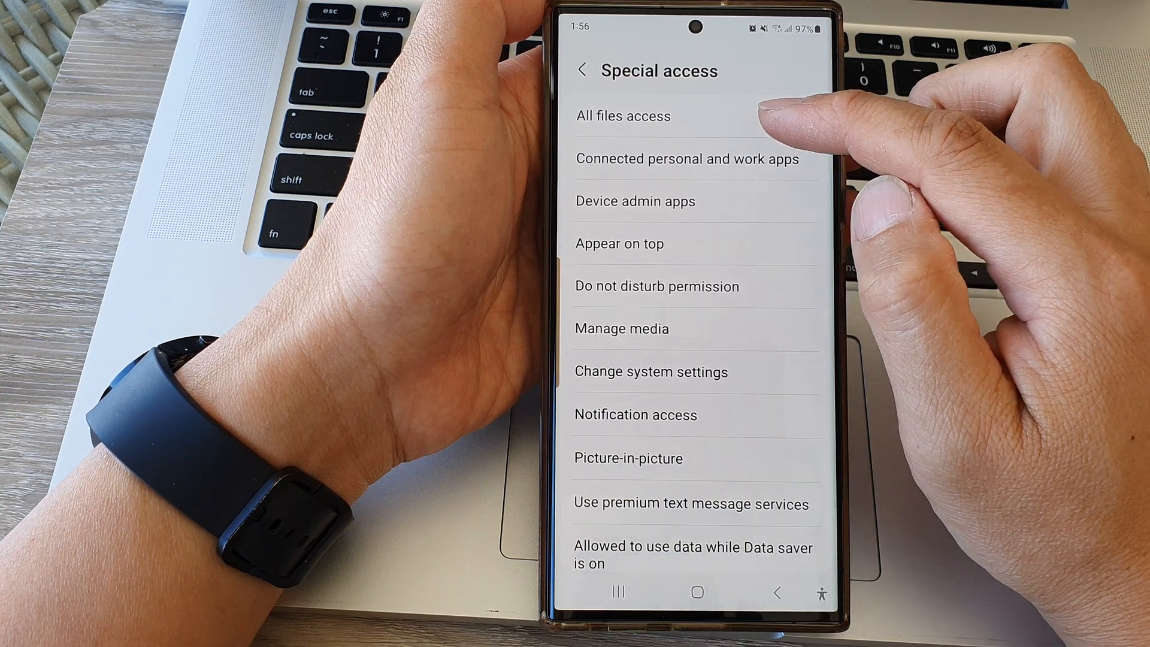
{"action": "left_click", "coordinate": [621, 116]}
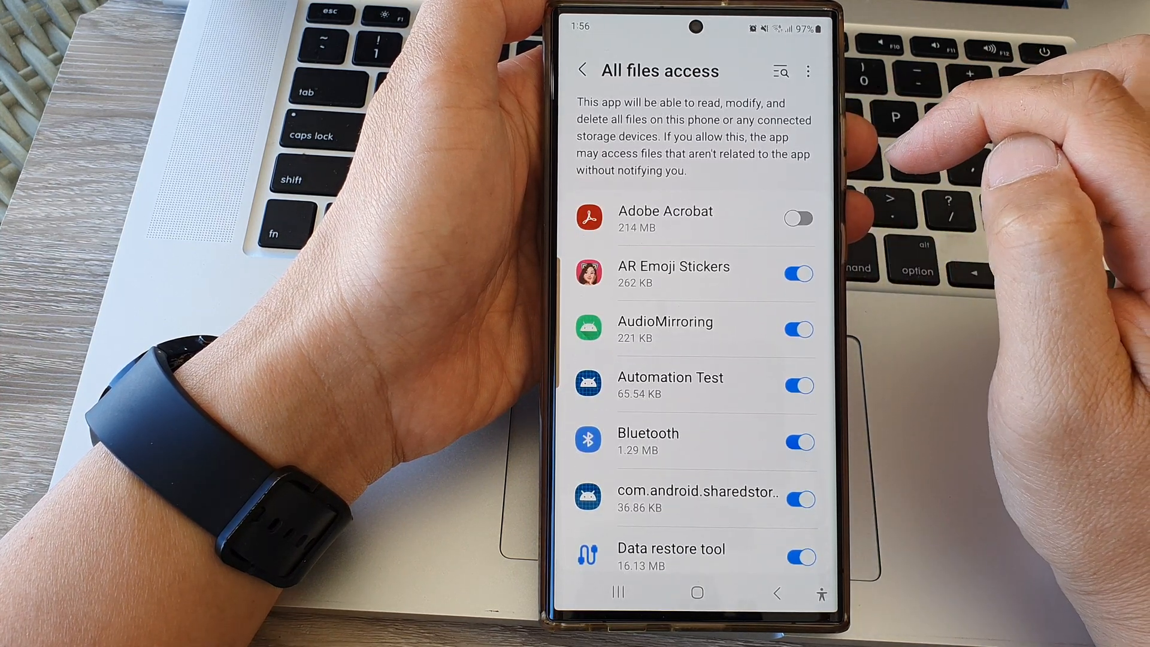
{"action": "scroll", "scroll_direction": "down", "scroll_amount": 3}
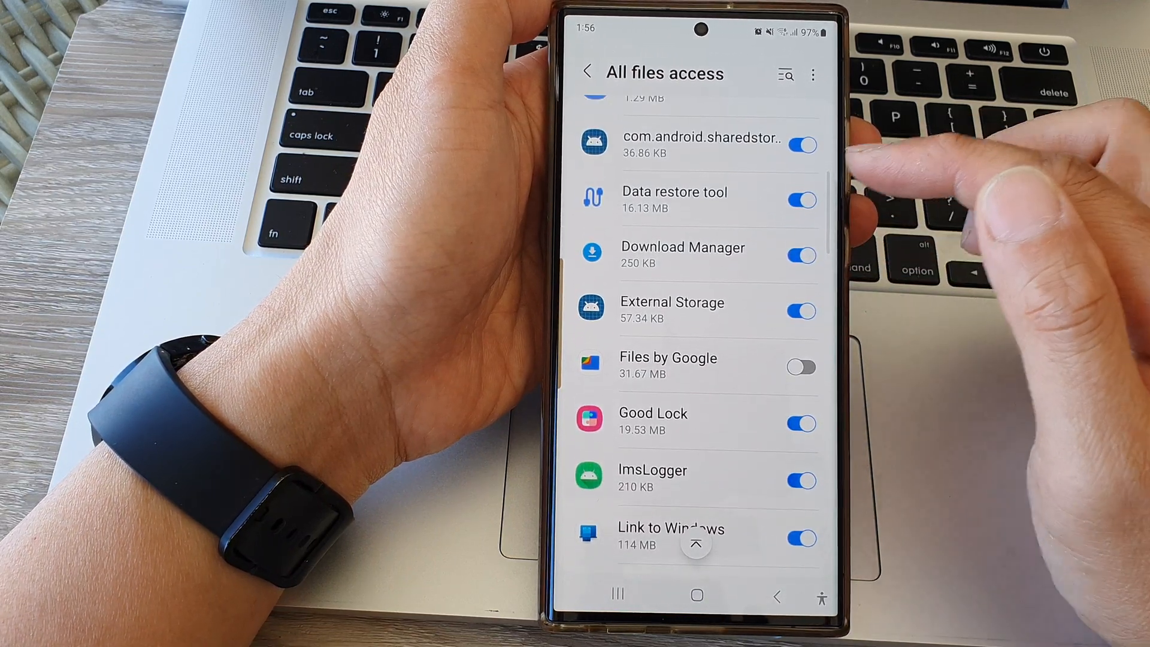
{"action": "scroll", "scroll_direction": "down", "scroll_amount": 3}
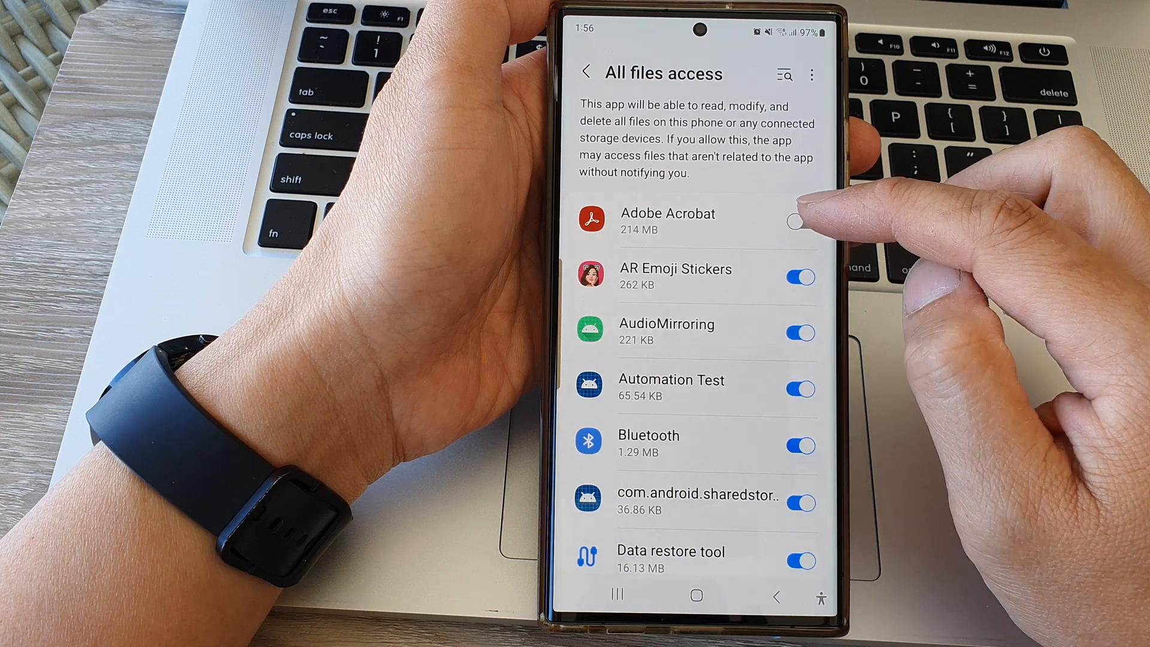
- Switch Adobe Acrobat's all files access on, then off, and return home
{"action": "left_click", "coordinate": [799, 222]}
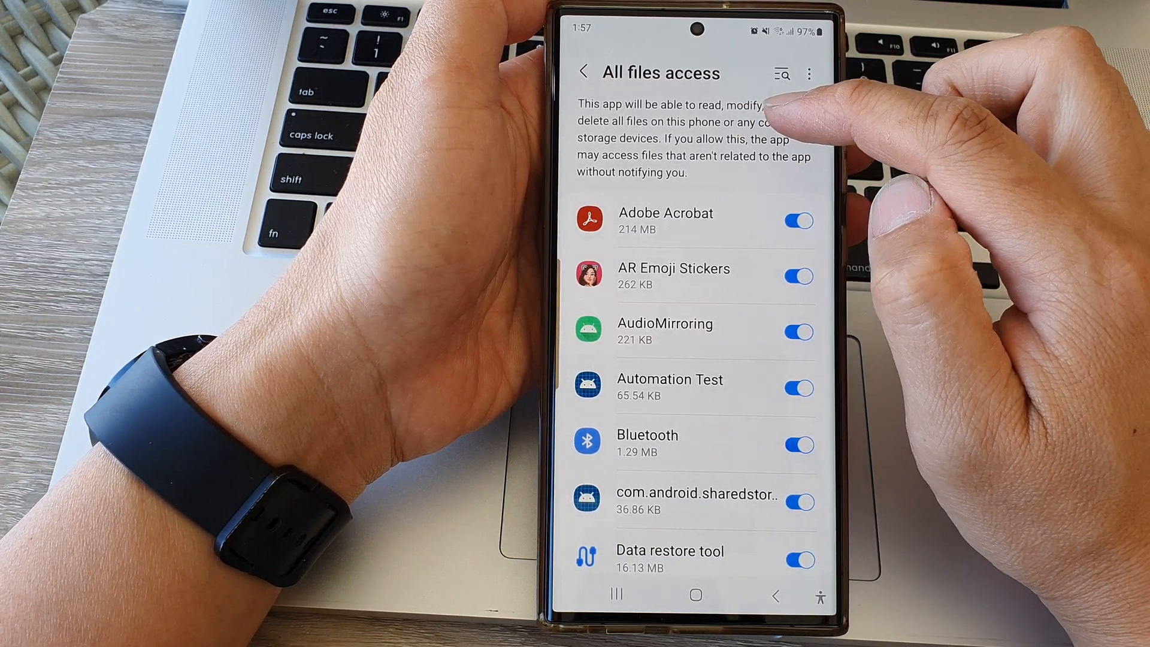
{"action": "left_click", "coordinate": [798, 221]}
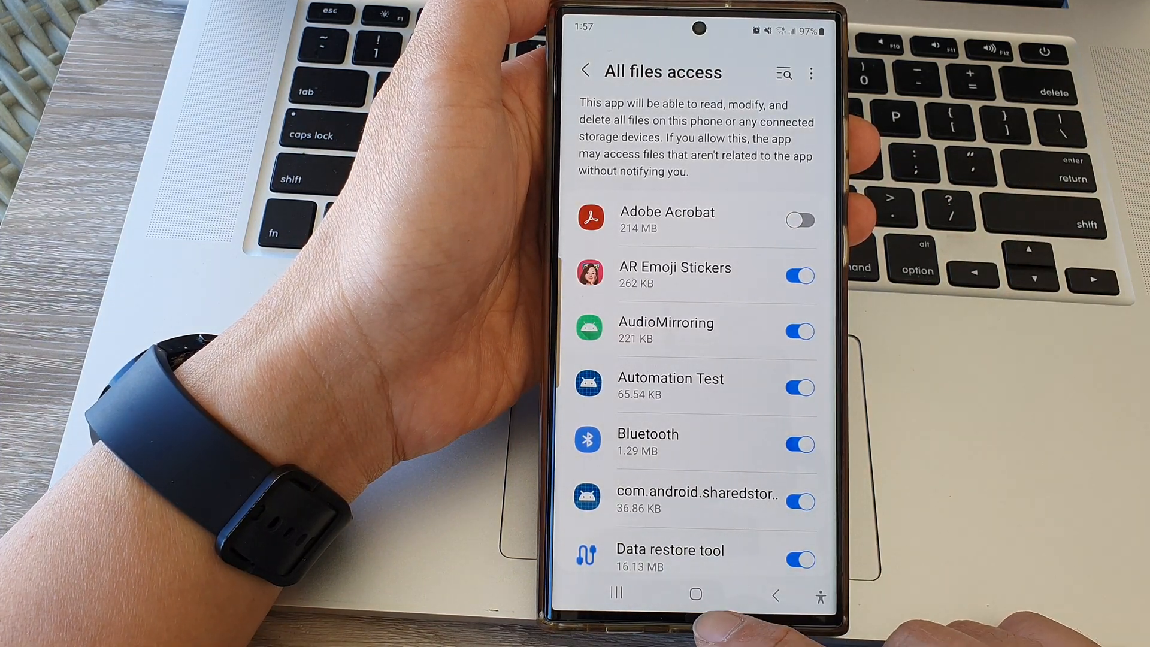
{"action": "left_click", "coordinate": [694, 594]}
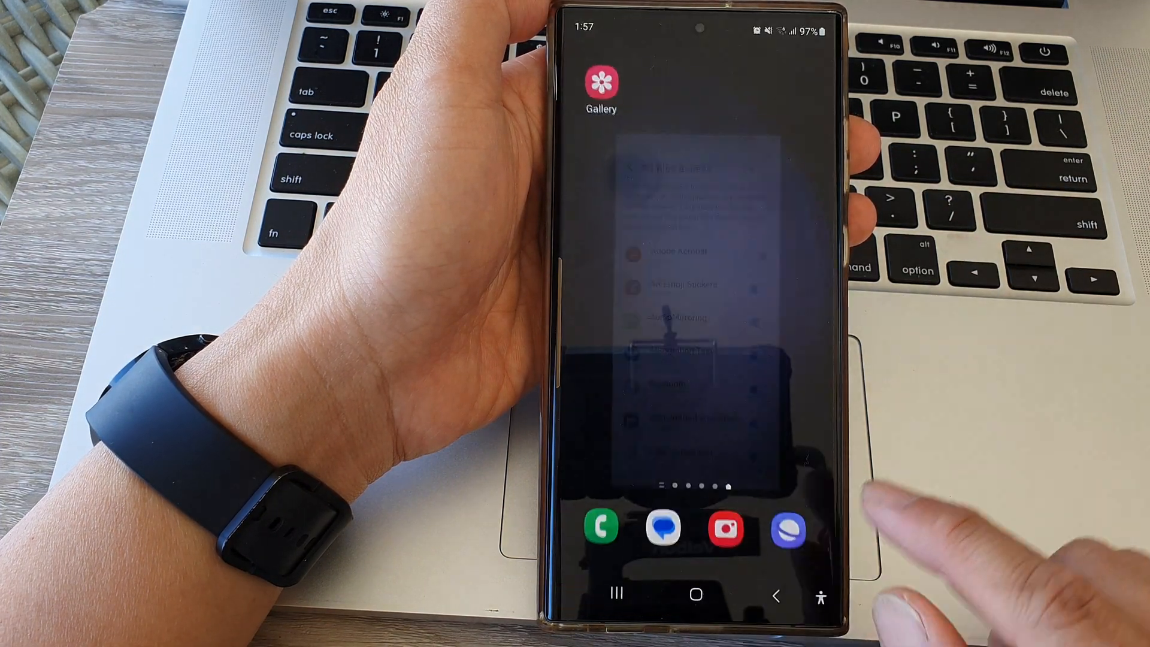